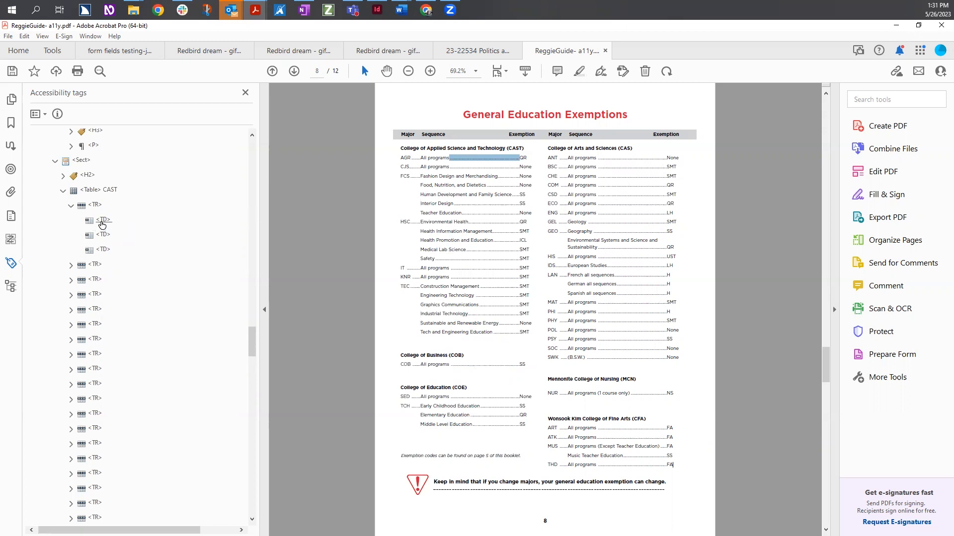
# - Inspect the CAST table's first <TD> cell tag in the Tags panel to see what content it holds
pyautogui.click(102, 219)
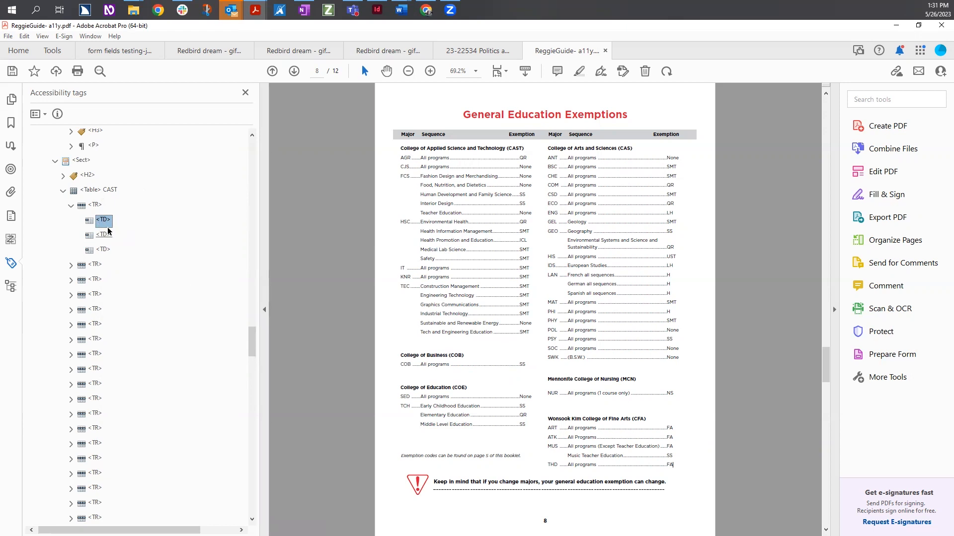
pyautogui.click(103, 220)
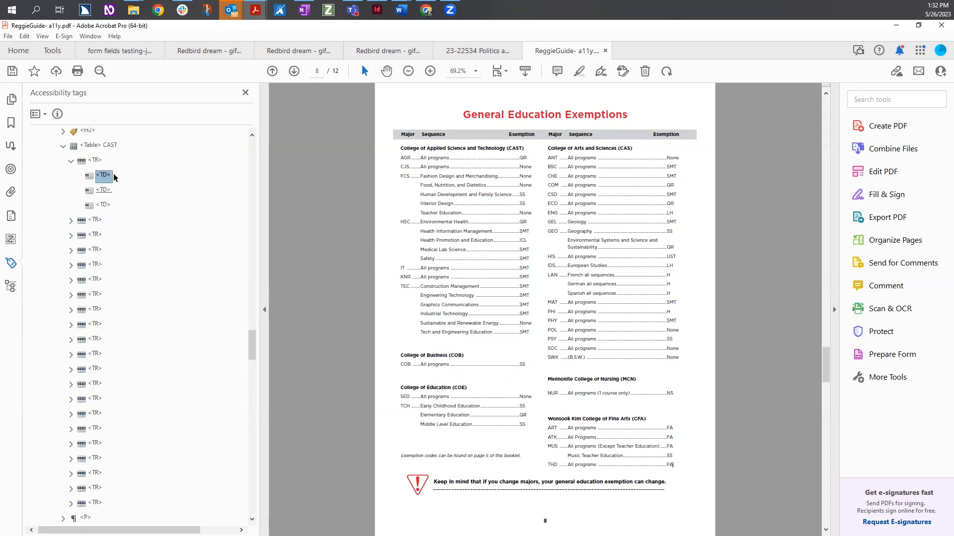
pyautogui.click(95, 234)
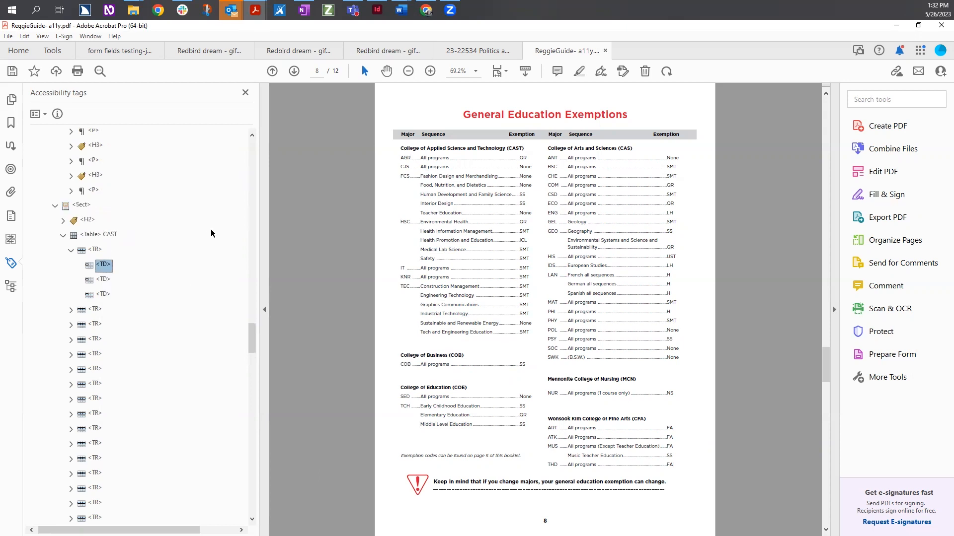
pyautogui.moveTo(113, 274)
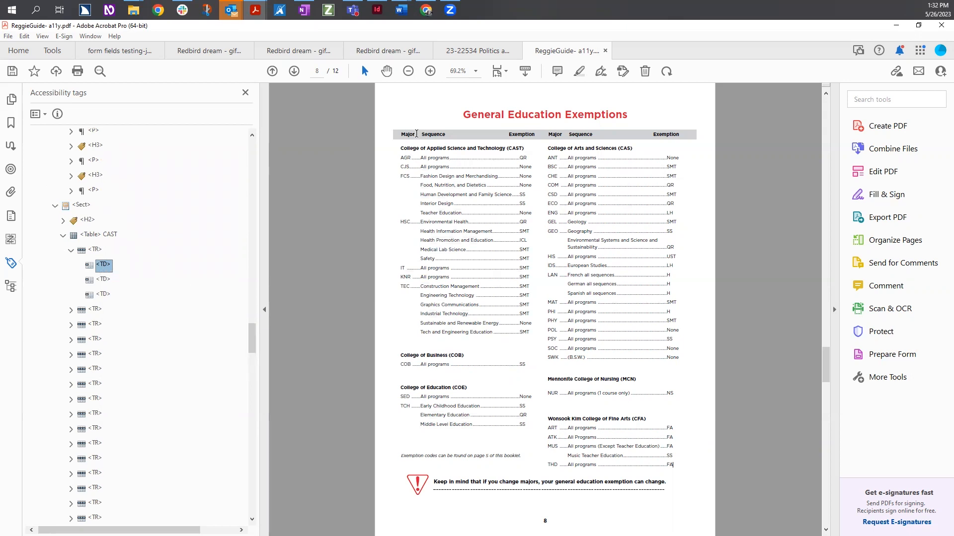
# - Select the word Major on the page and bring up the first cell tag's options for Create Tag from Selection
pyautogui.doubleClick(408, 134)
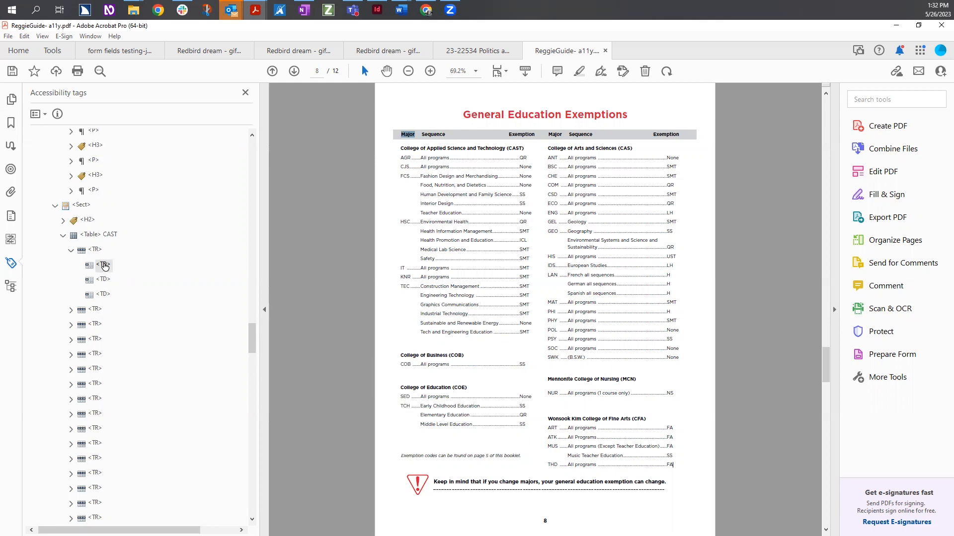
pyautogui.rightClick(102, 267)
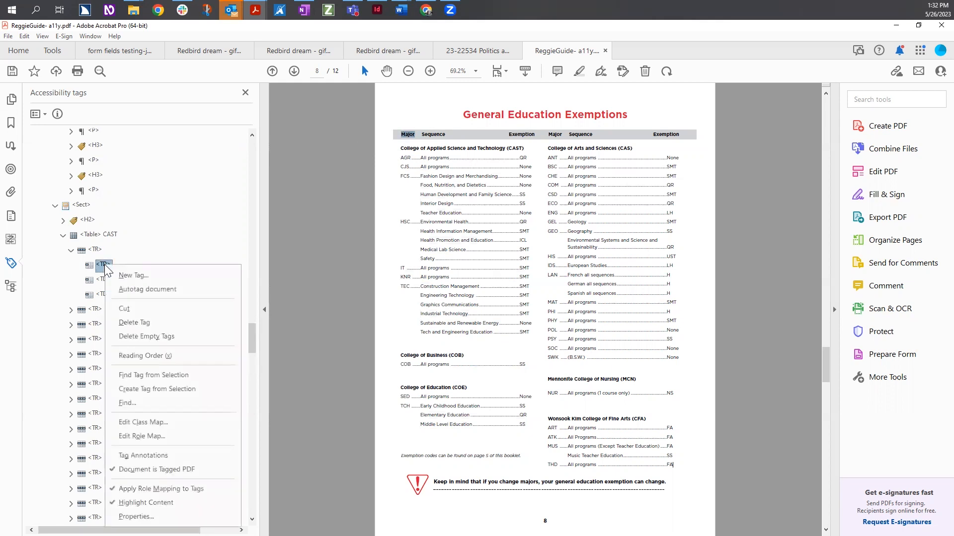
pyautogui.moveTo(196, 399)
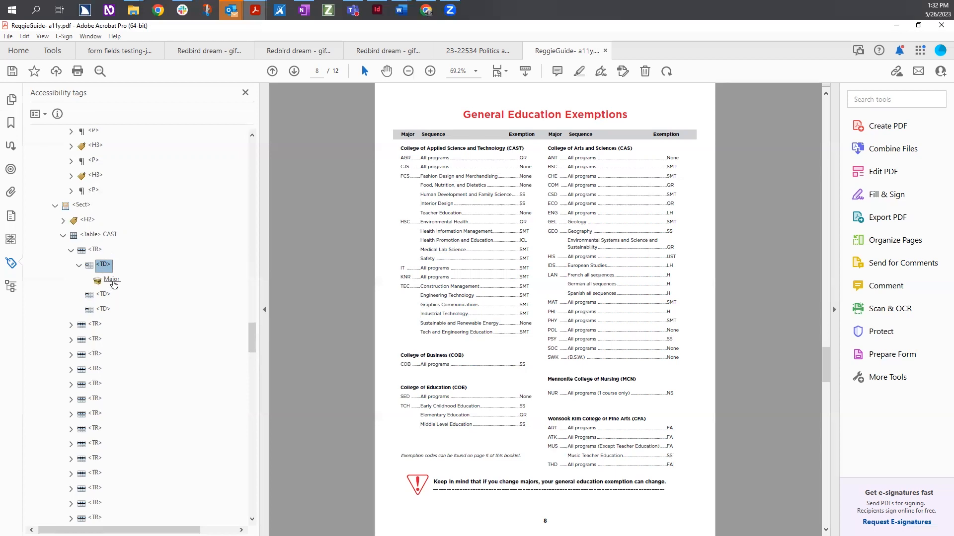
# - Enable Highlight Content on the first <TD> tag so the Major cell is outlined in purple
pyautogui.click(78, 265)
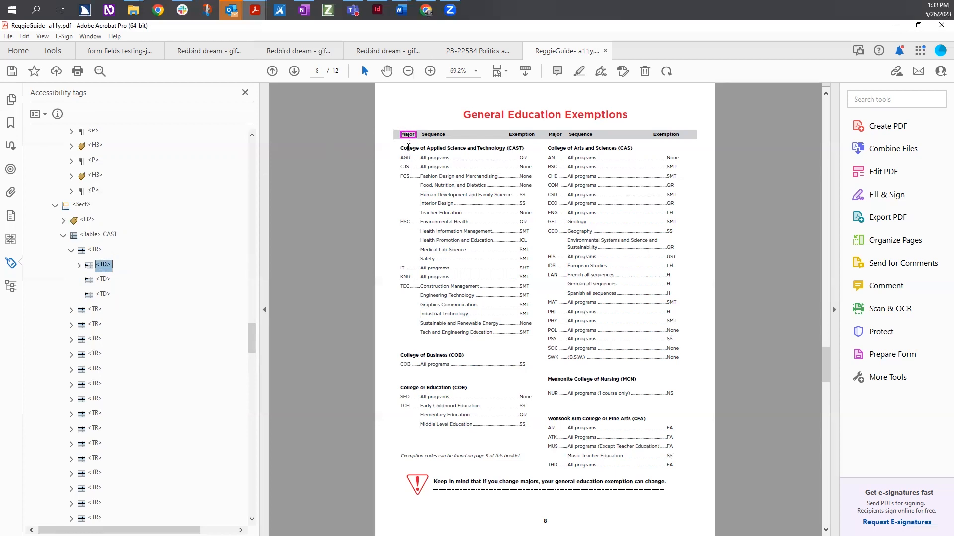
pyautogui.click(104, 264)
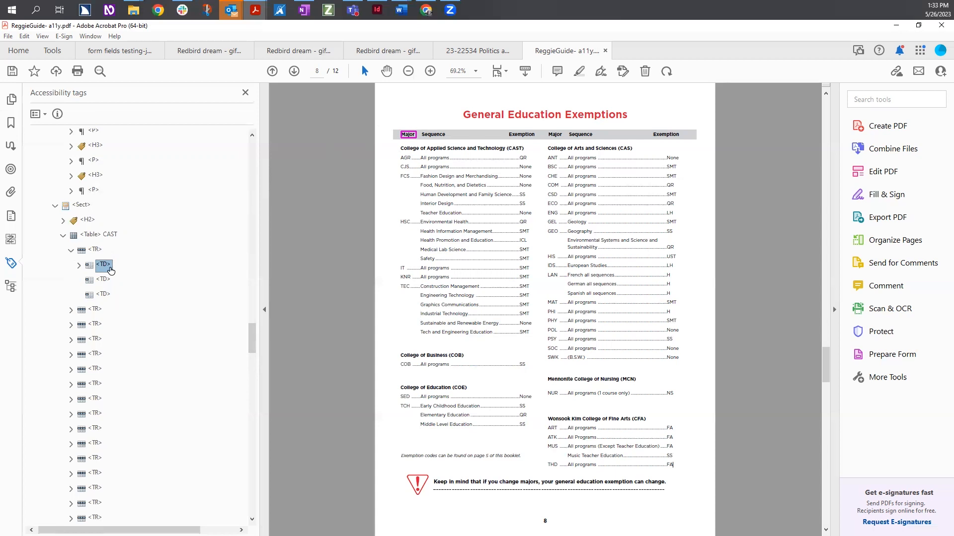
pyautogui.moveTo(105, 266)
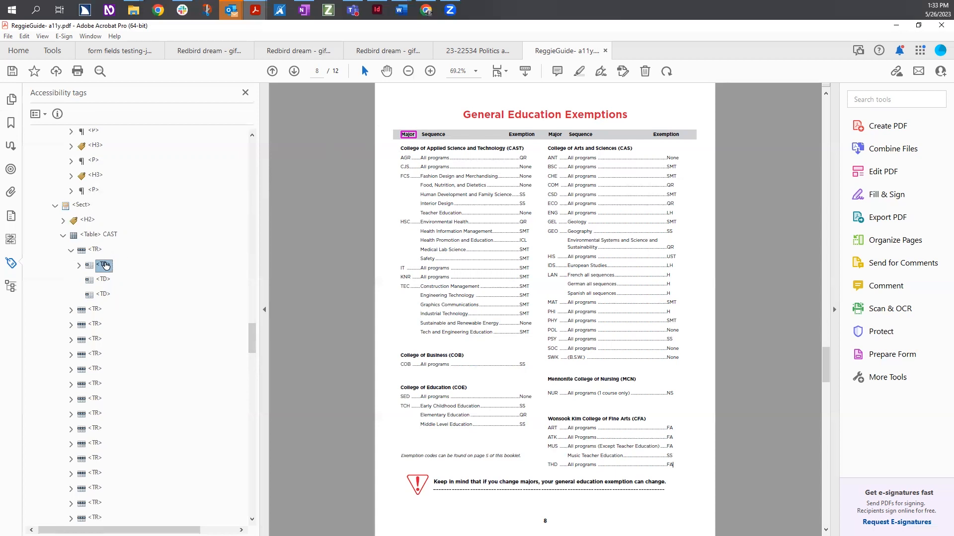
pyautogui.rightClick(103, 266)
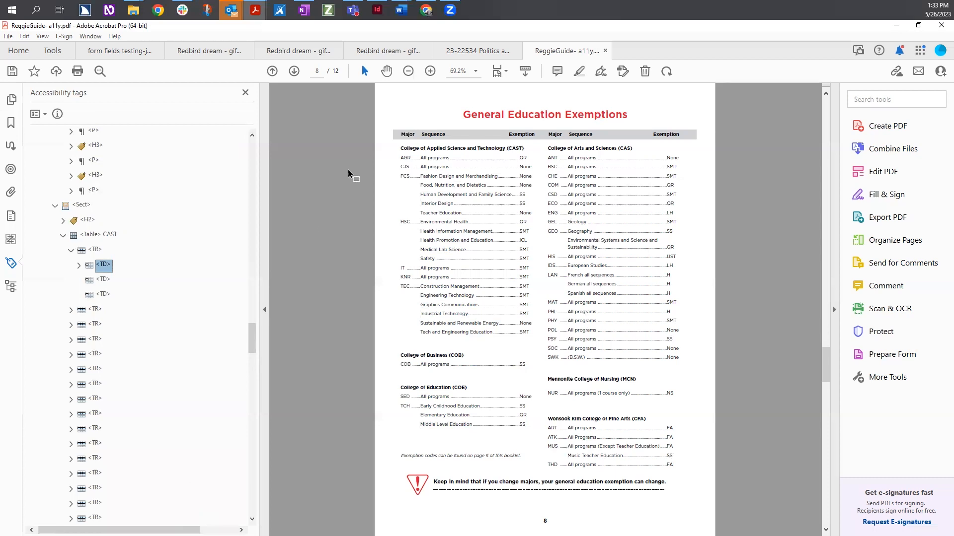
pyautogui.rightClick(103, 265)
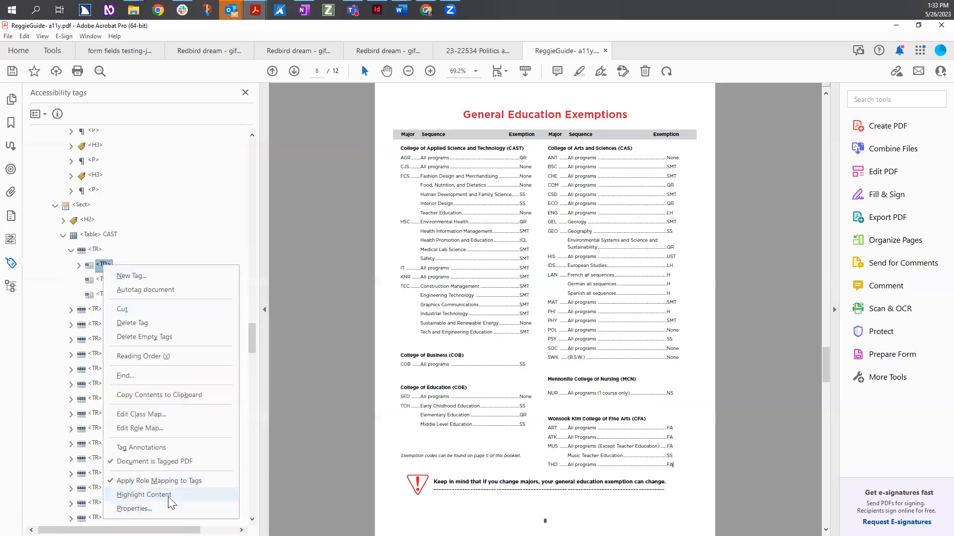
pyautogui.click(143, 494)
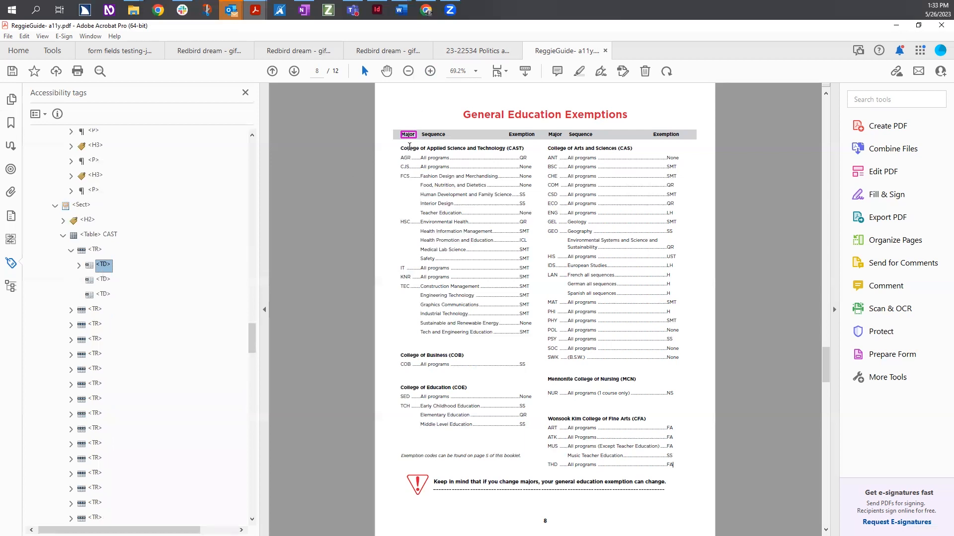
pyautogui.moveTo(417, 132)
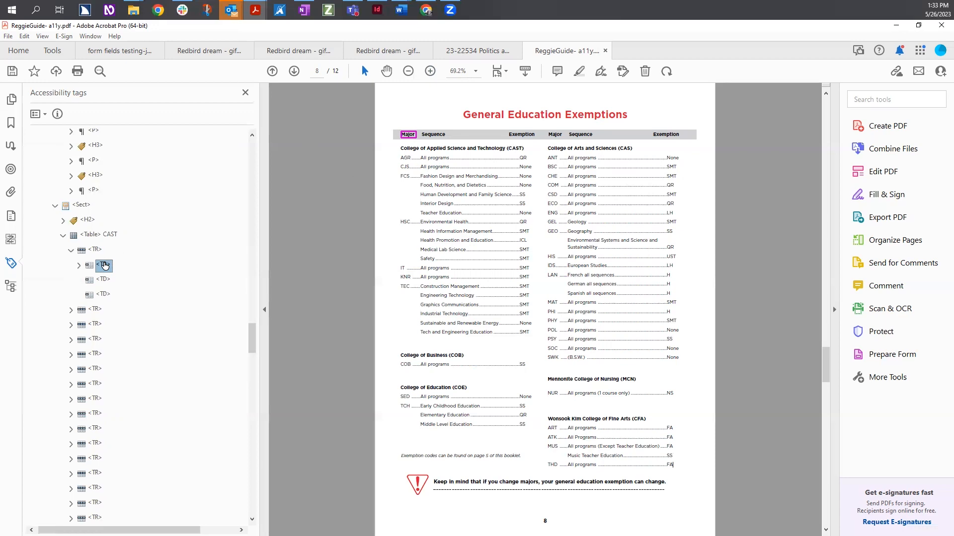
# - Select the <Table> CAST tag so all its tagged cells, including the three headers, are outlined on the page
pyautogui.click(104, 267)
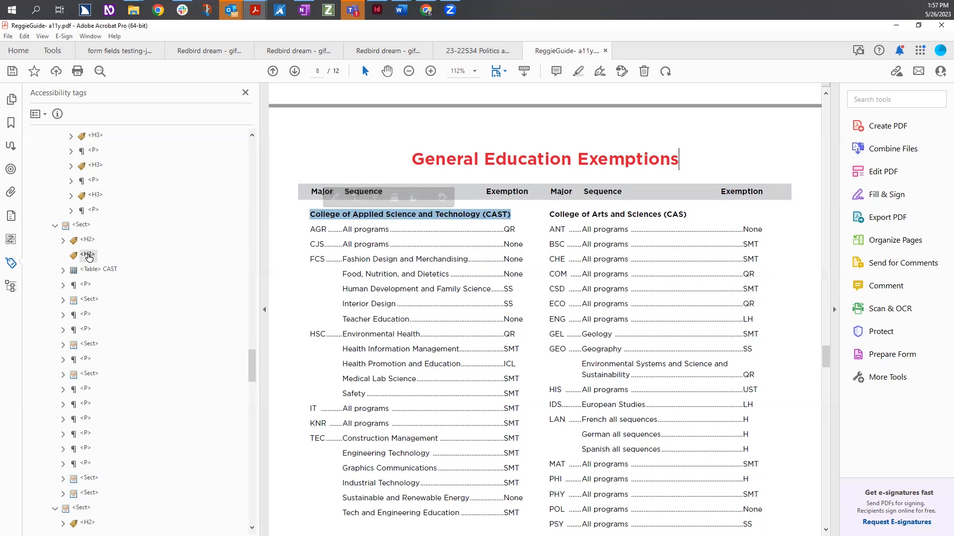
pyautogui.click(63, 255)
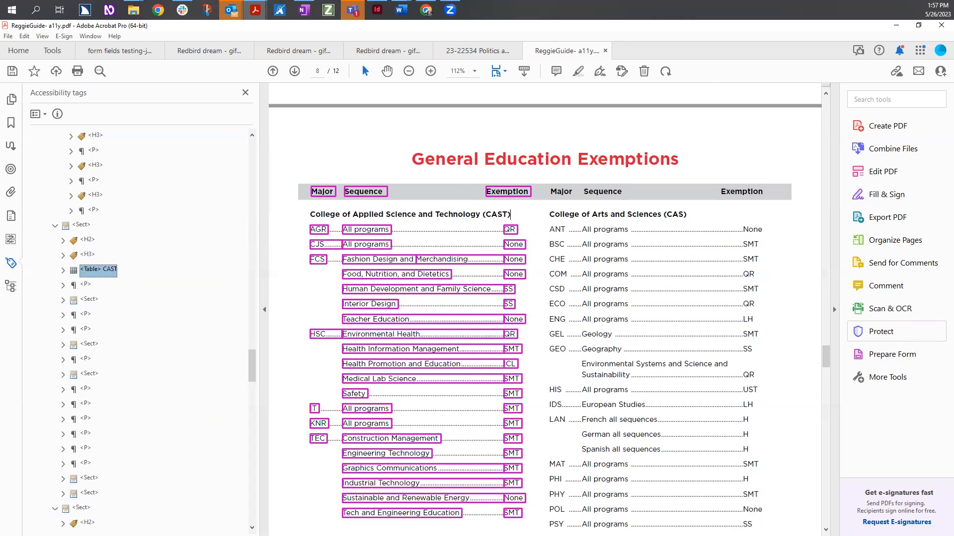
# - Scroll down the page to confirm CAST rows through Tech and Engineering Education are outlined as cells
pyautogui.scroll(-3)
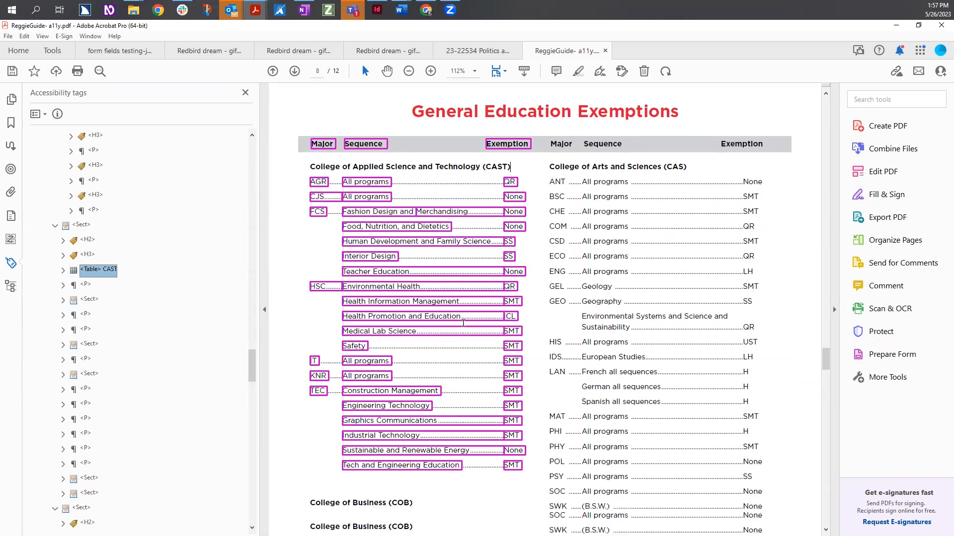
pyautogui.scroll(-3)
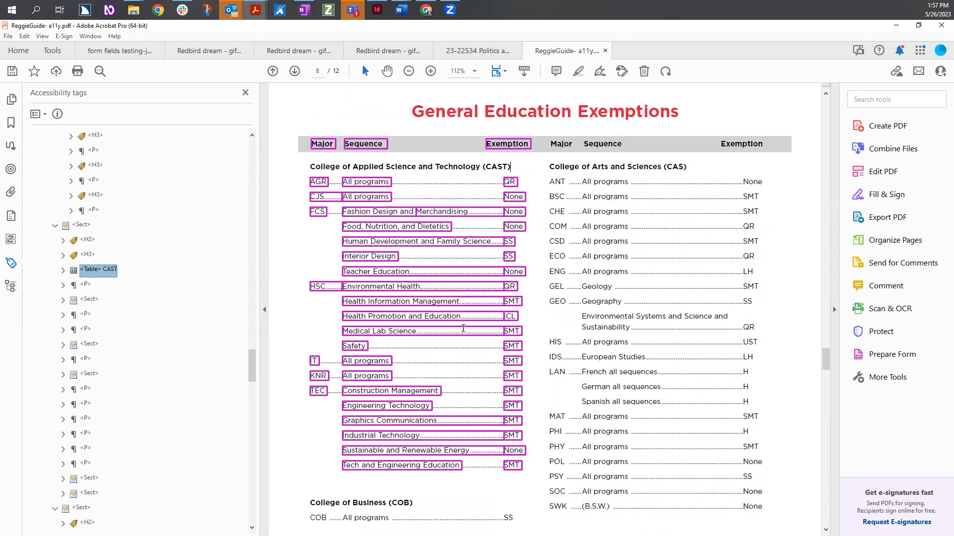